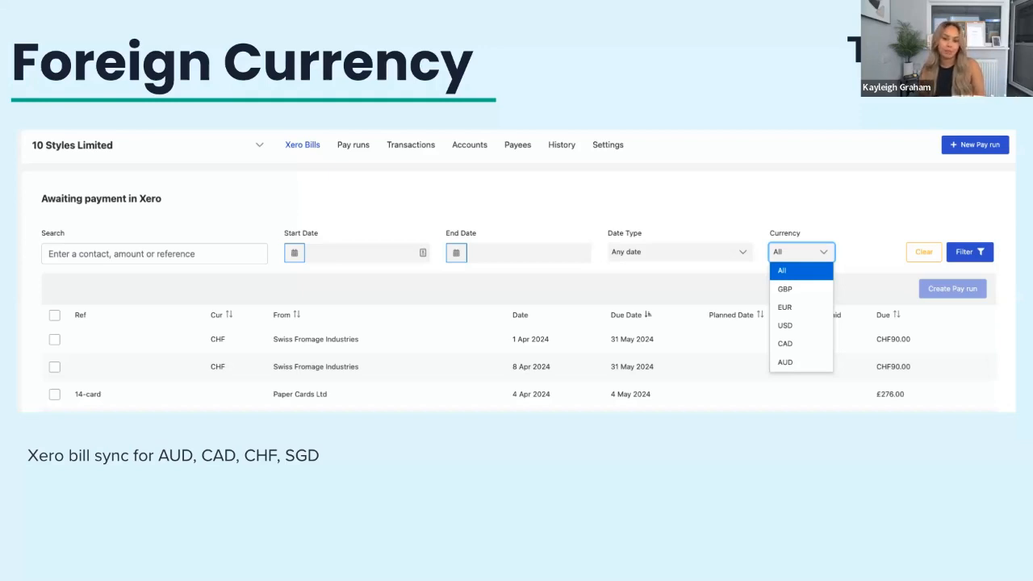
pyautogui.moveTo(869, 304)
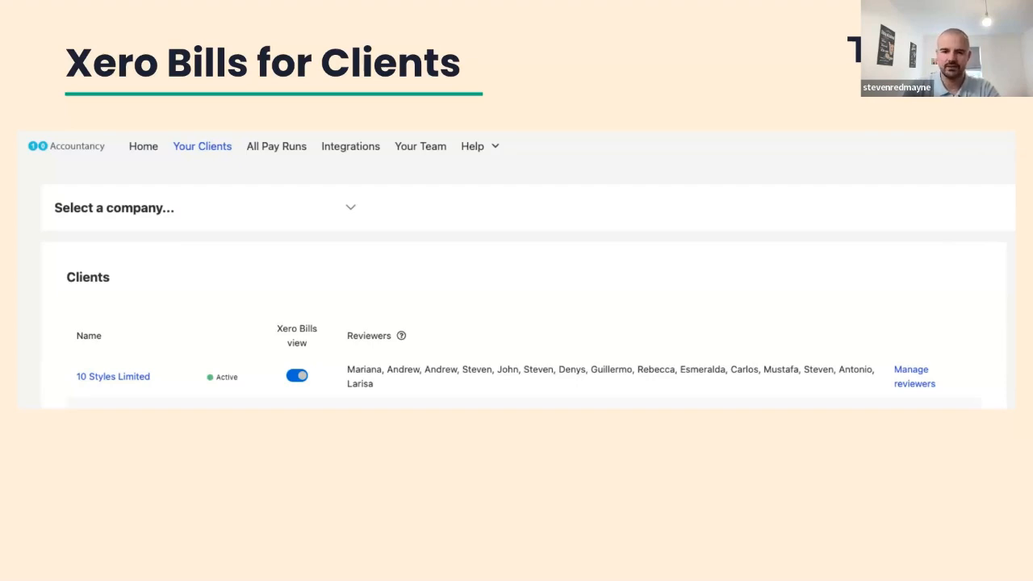
pyautogui.moveTo(856, 307)
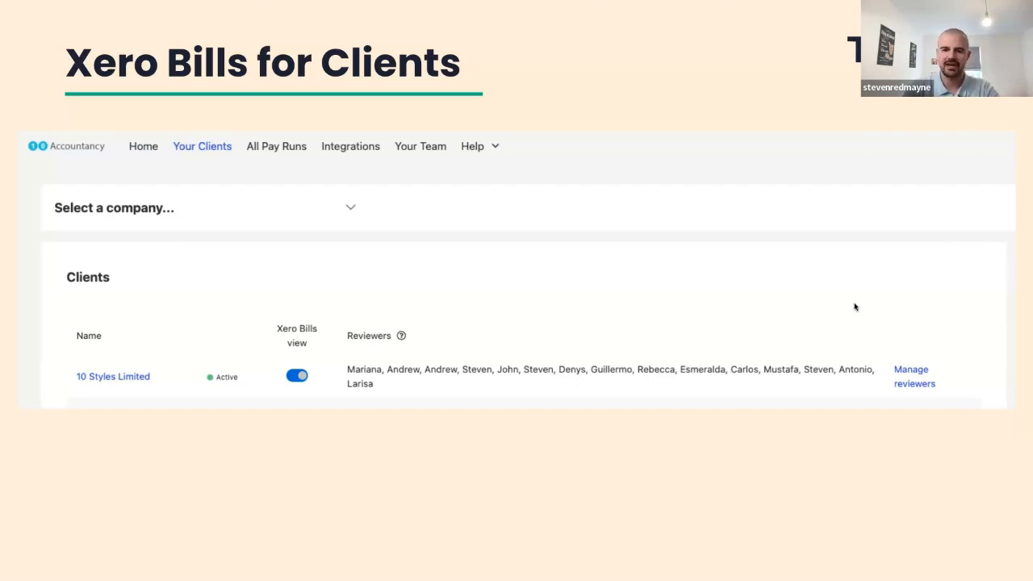